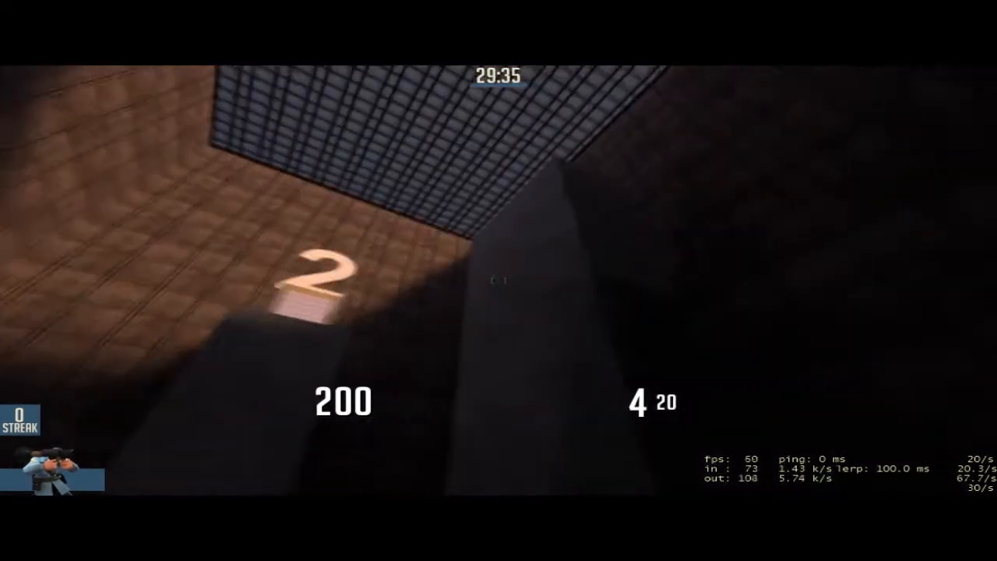
{"action": "mouse_move", "coordinate": [499, 280]}
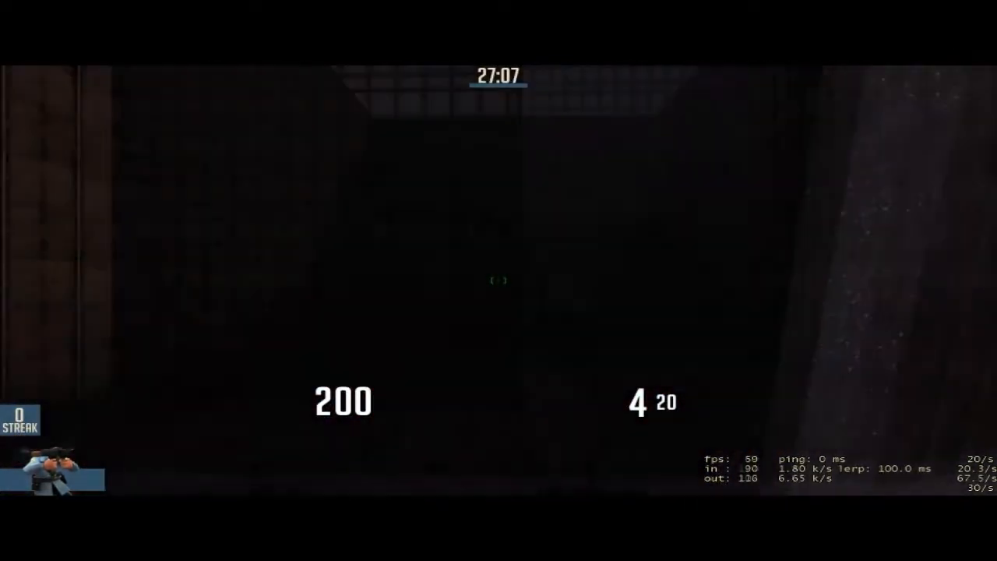
- Rocket jump up into the dark enclosed shaft and out to the lit corridor
{"action": "left_click", "coordinate": [498, 280]}
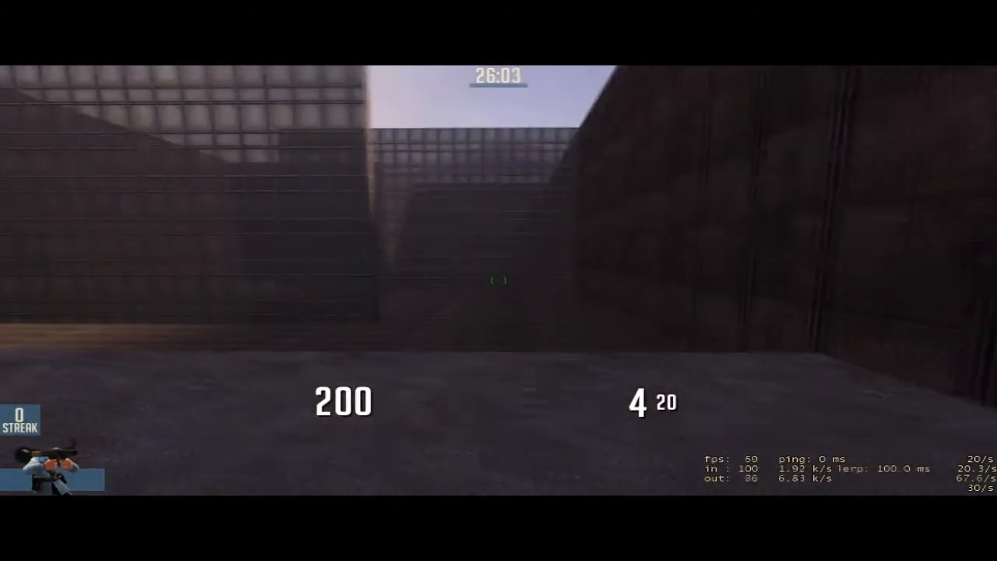
- Rocket jump across the walled stone courtyard into the darker area with the red marker
{"action": "left_click", "coordinate": [499, 280]}
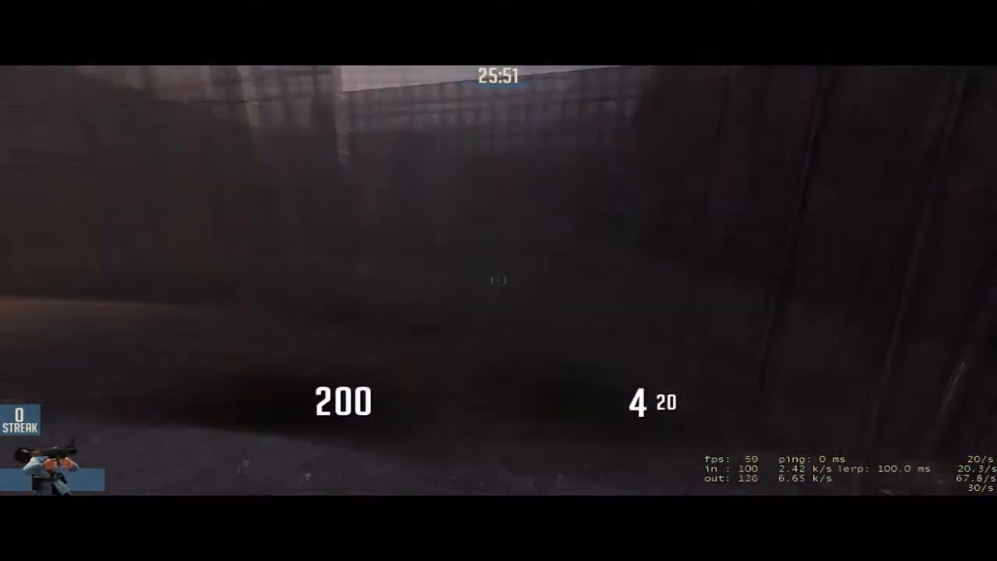
{"action": "left_click", "coordinate": [499, 281]}
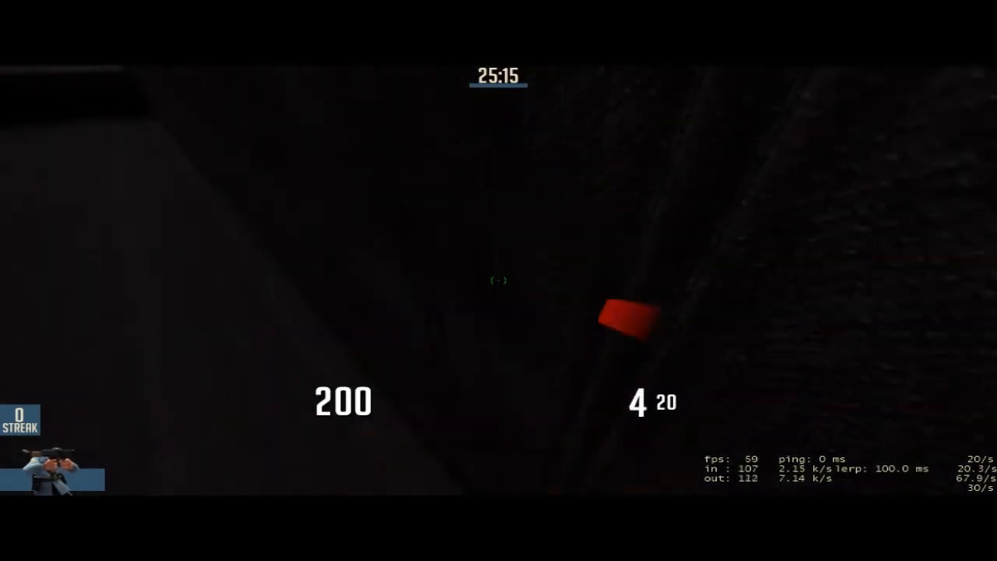
- Rocket jump up the dark wall past the red marker with two rockets
{"action": "left_click", "coordinate": [499, 281]}
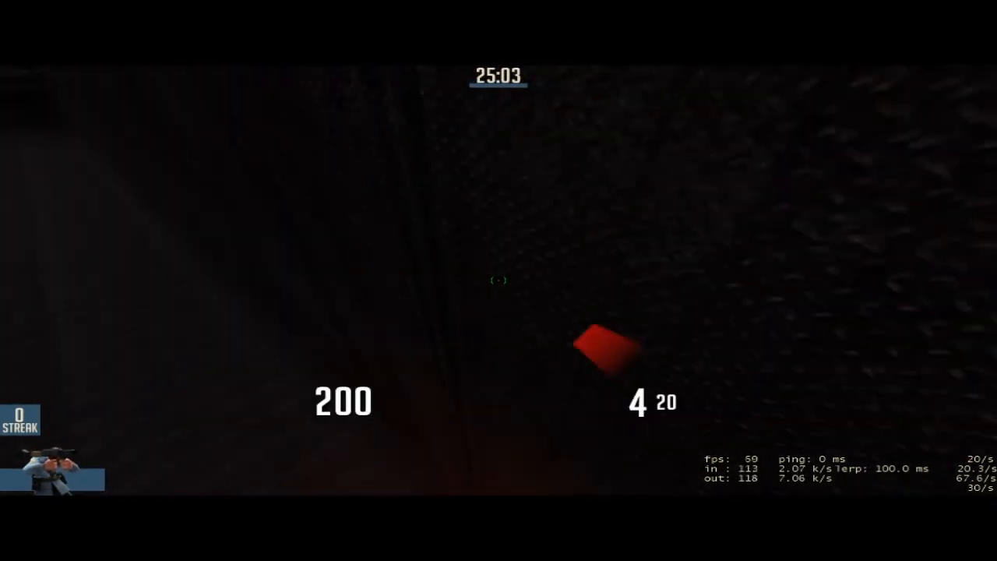
{"action": "left_click", "coordinate": [498, 281]}
{"action": "type", "text": "sv_cheats"}
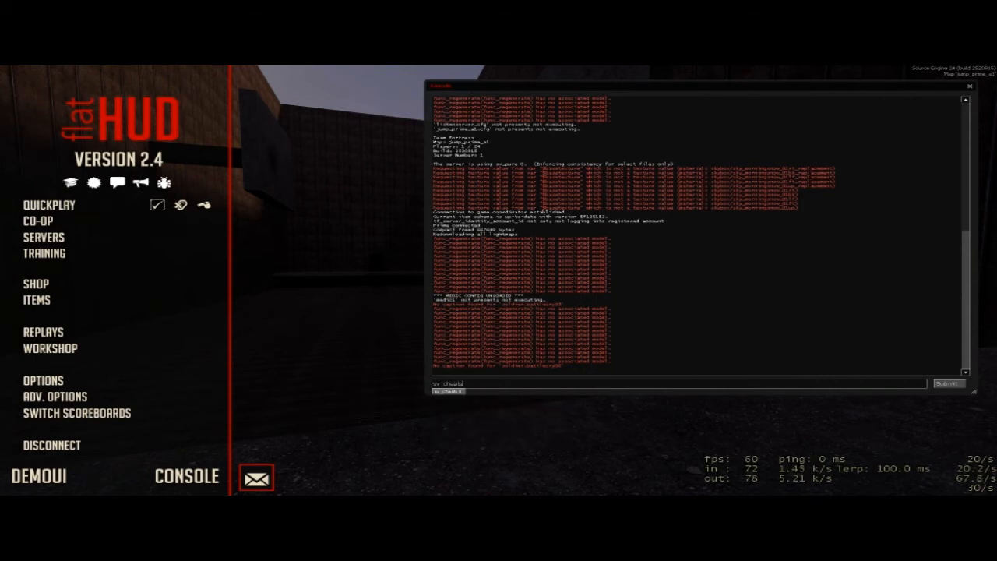
- Submit sv_cheats 1 in the console, enter noclip, and bring up the voice menu back on the map
{"action": "key", "text": "enter"}
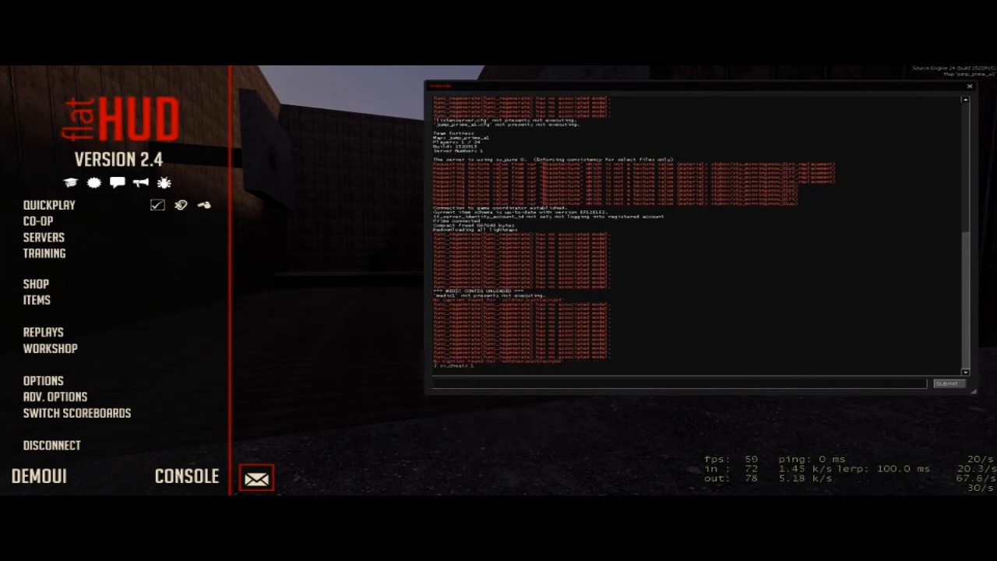
{"action": "type", "text": "noclip"}
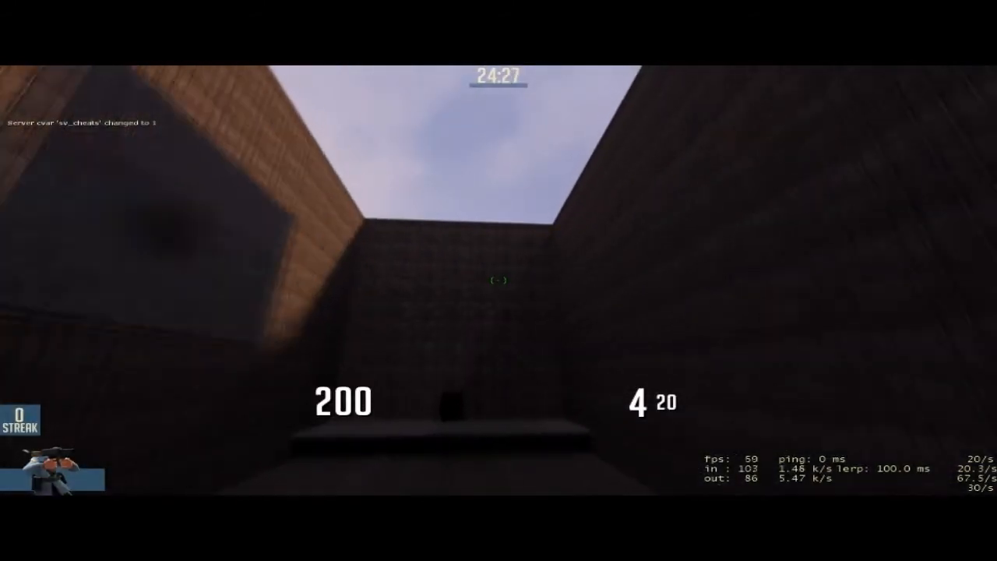
{"action": "key", "text": "z"}
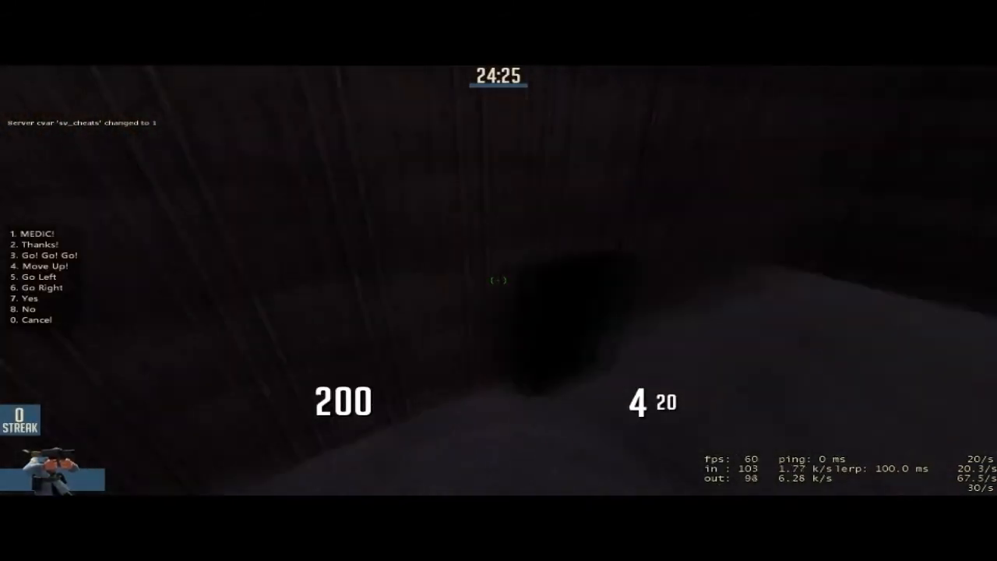